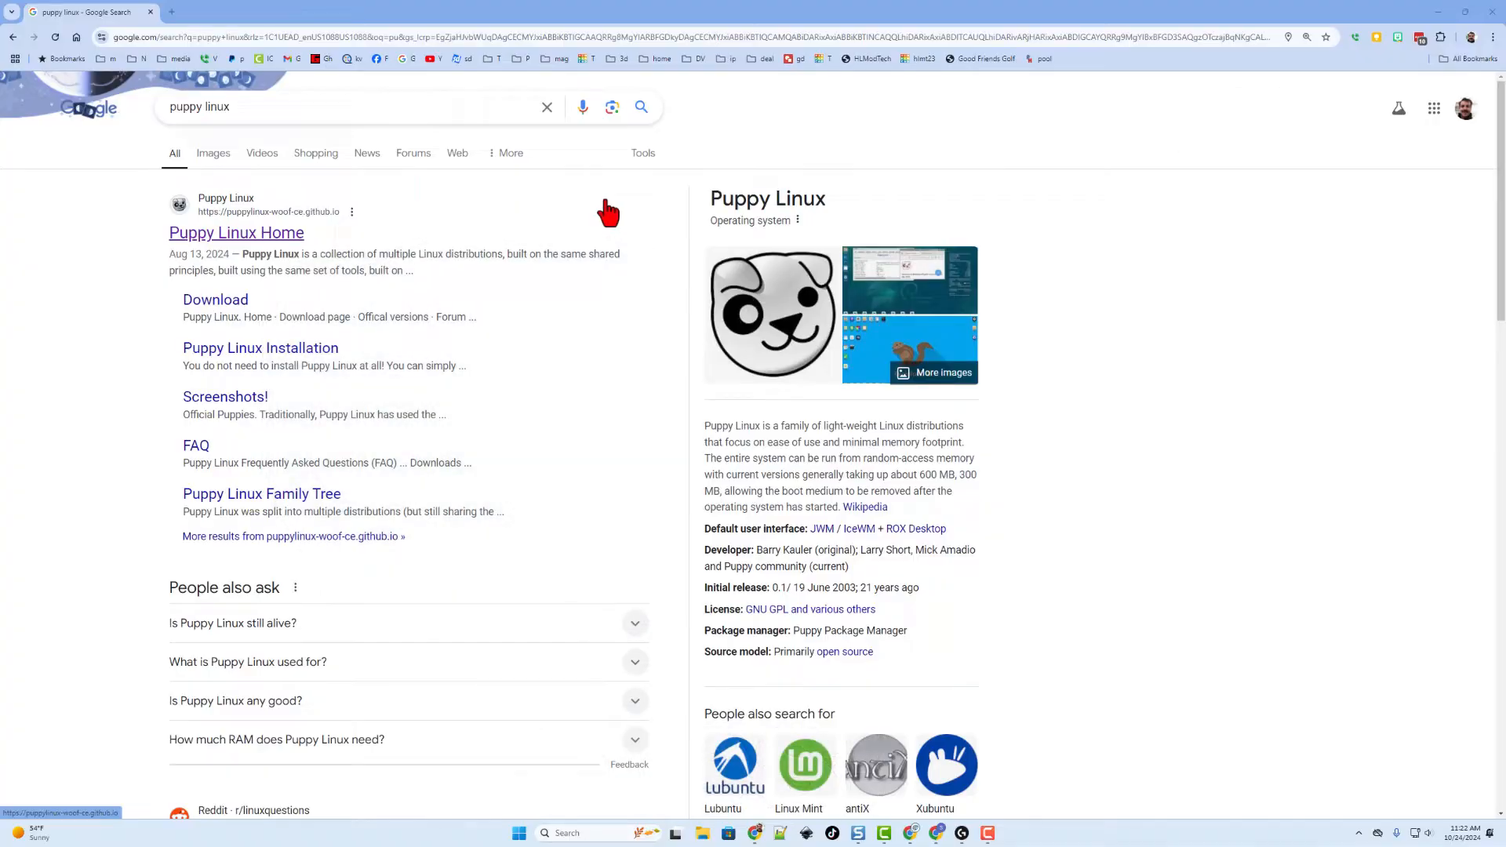
mouse_move(219, 243)
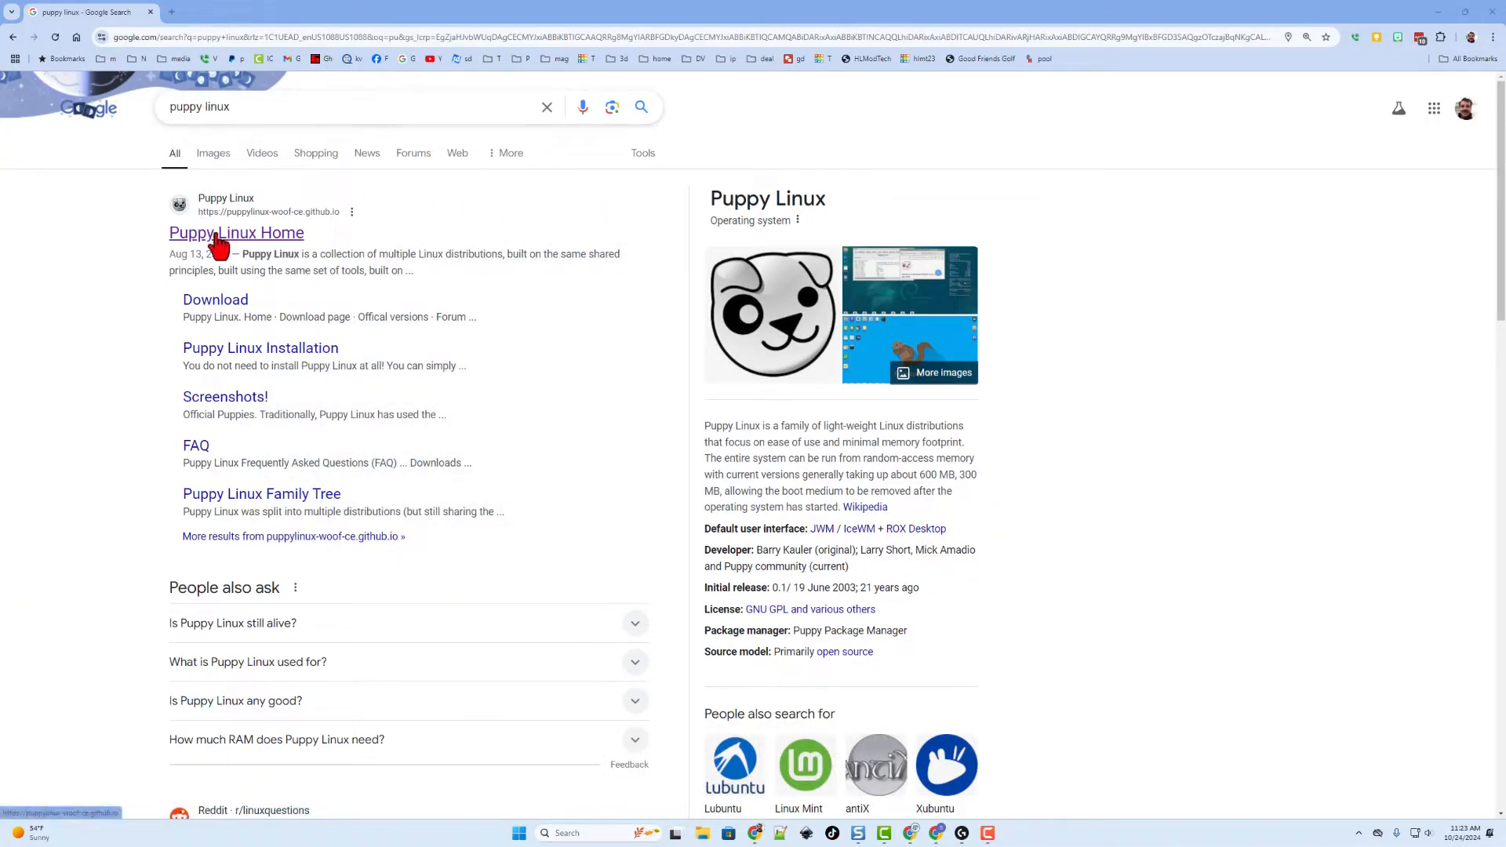
mouse_move(260, 255)
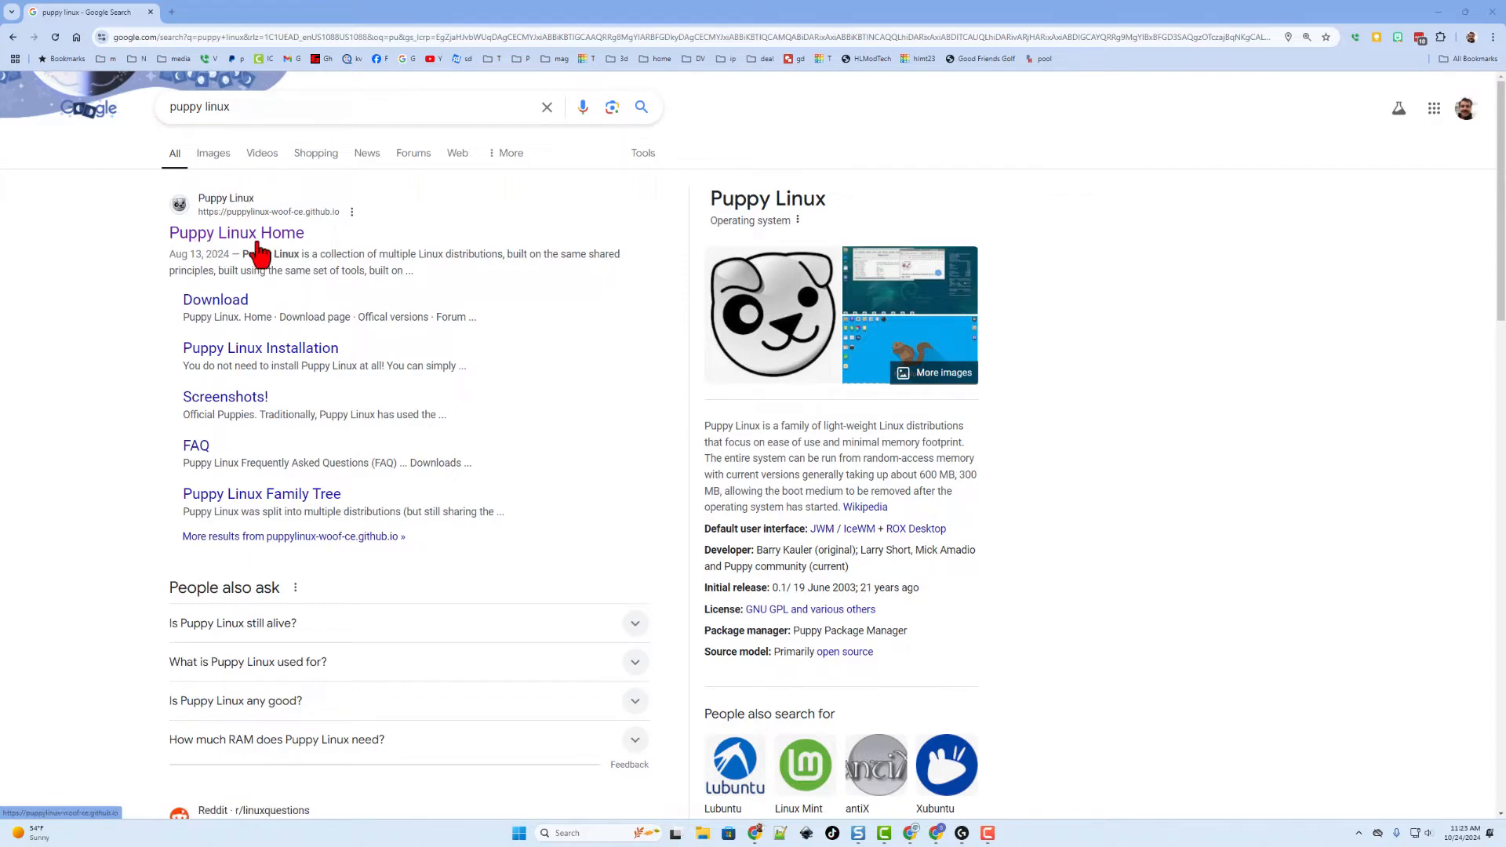
Open the Puppy Linux Home result and scroll down to the 'Download now!' versions table.
click(236, 233)
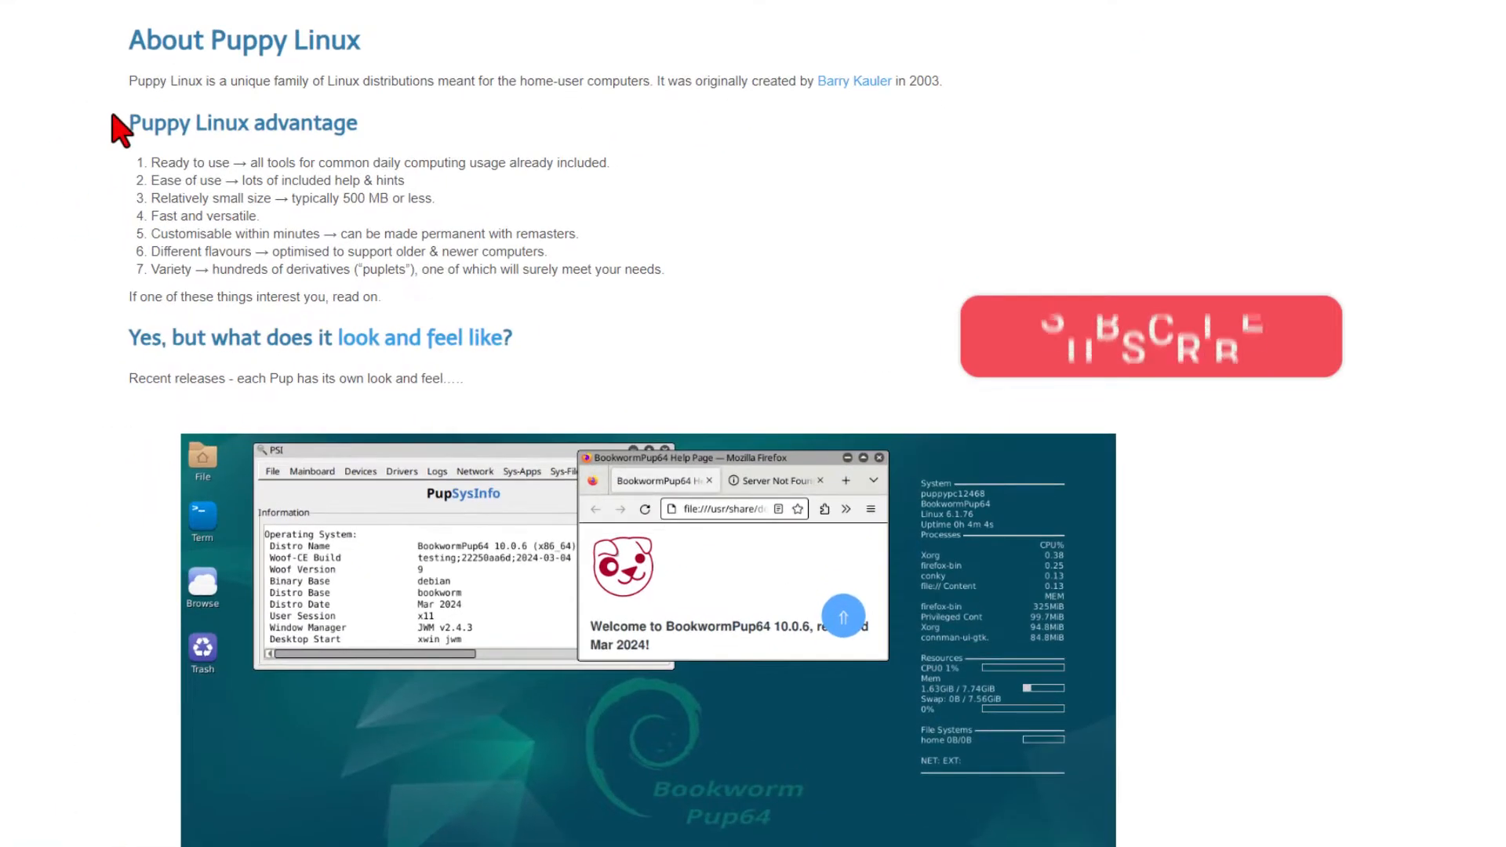
mouse_move(120, 299)
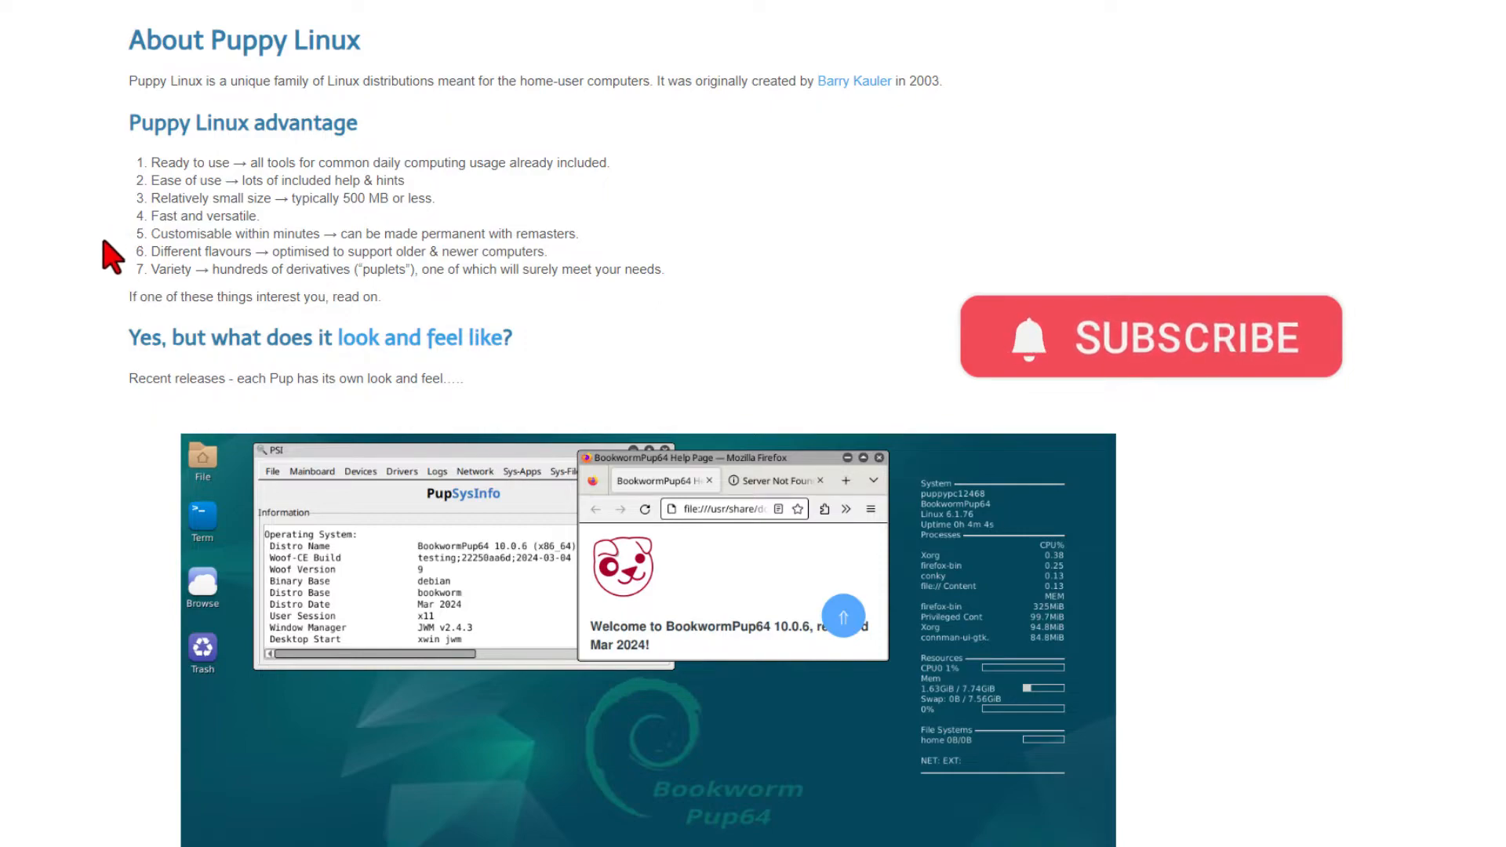
mouse_move(415, 221)
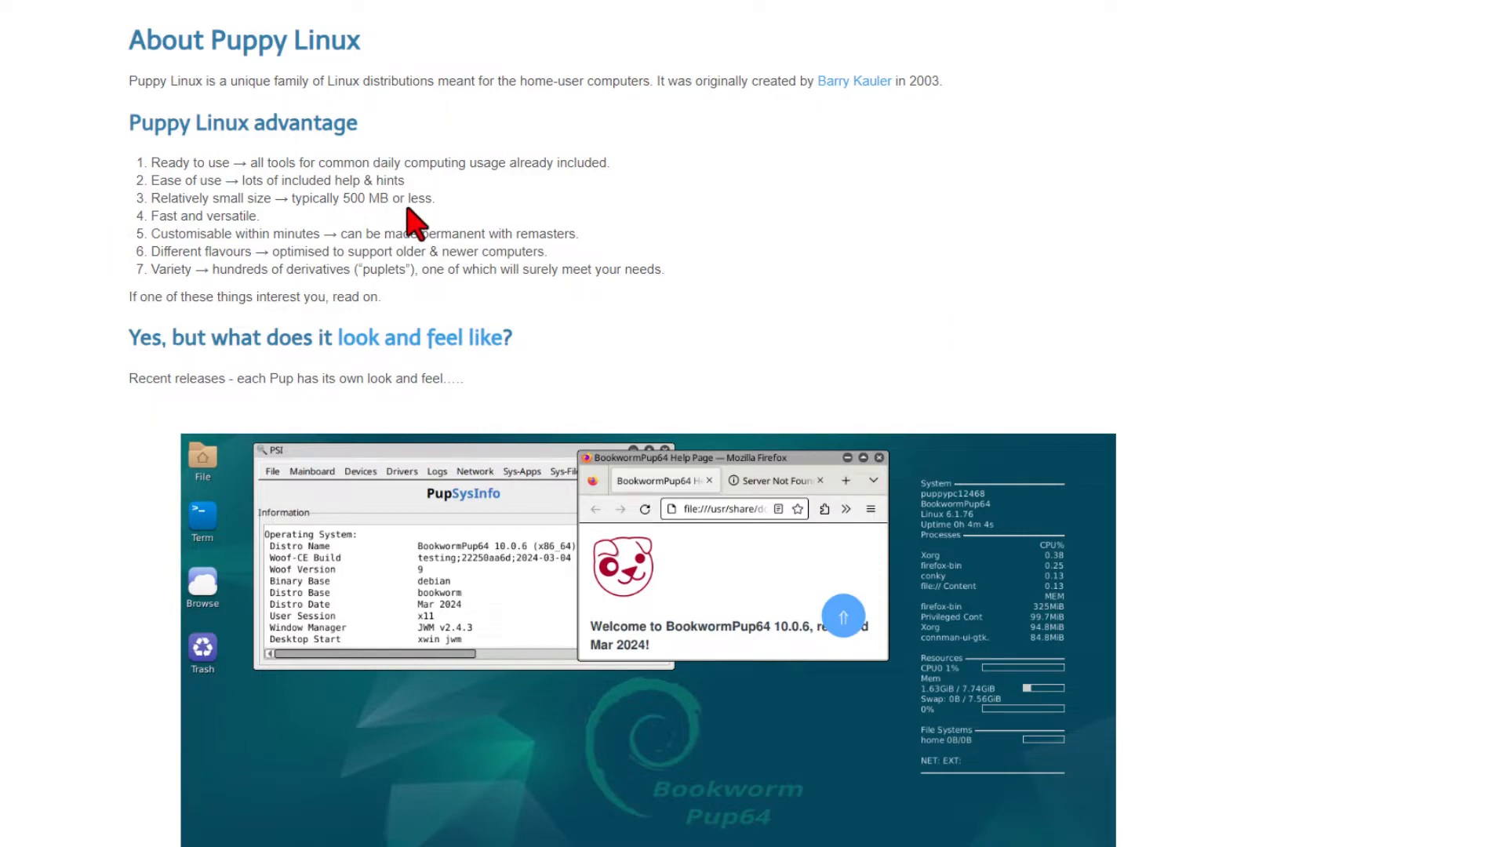
mouse_move(452, 211)
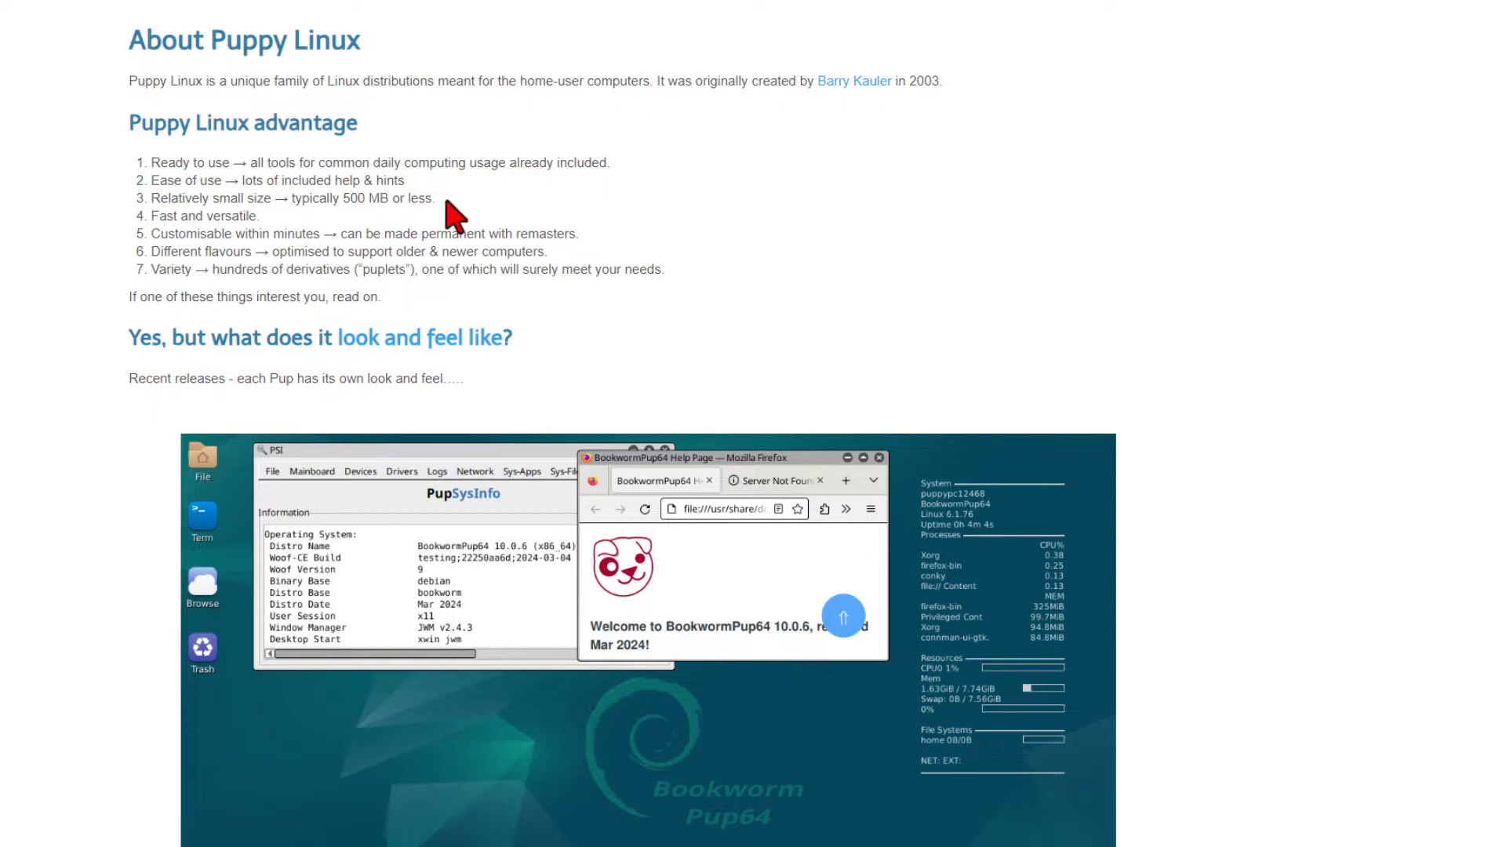
scroll(down, 3)
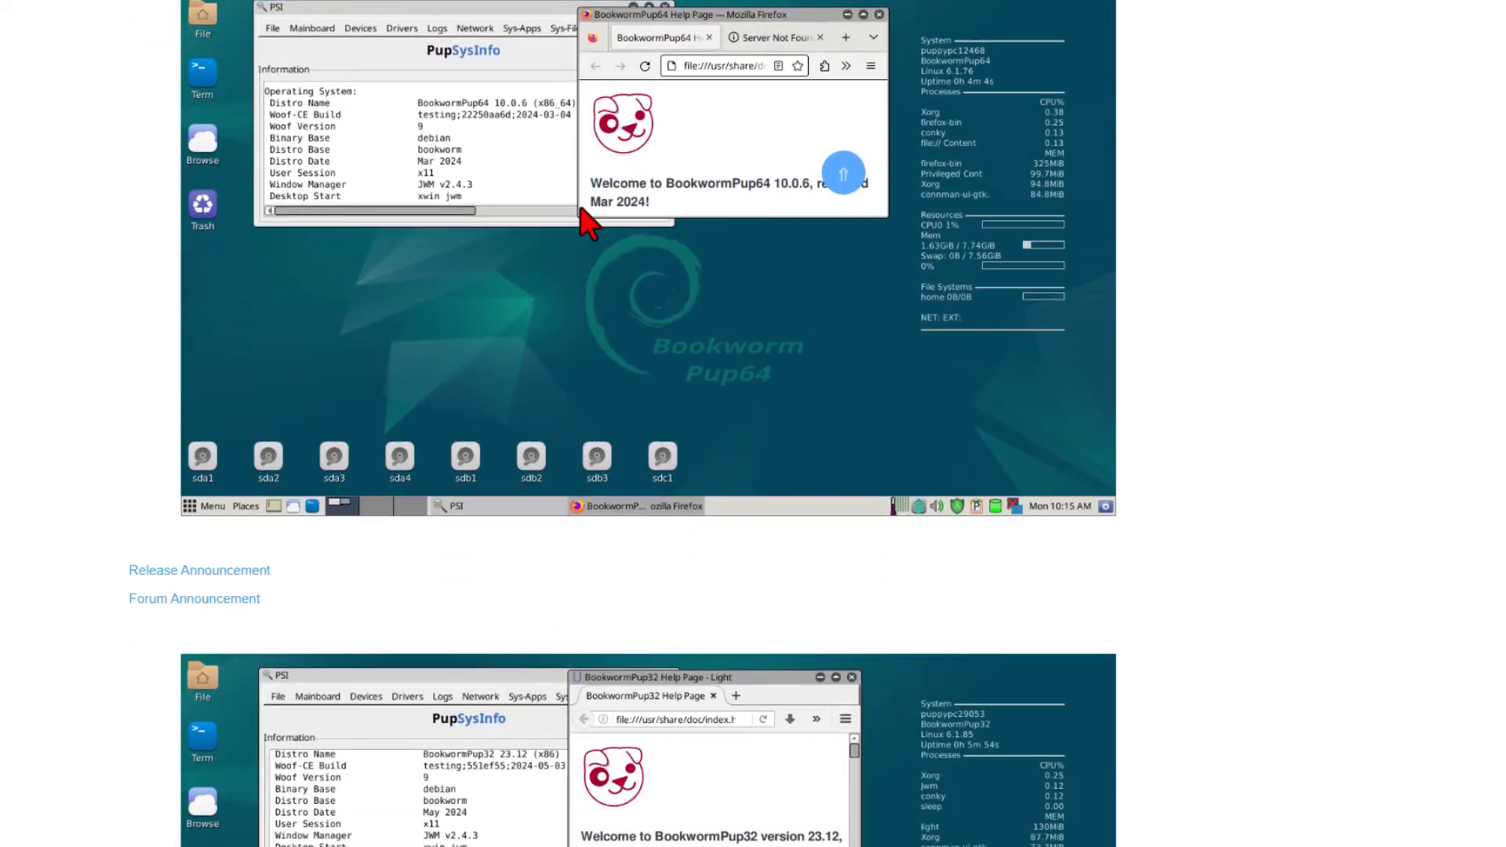
scroll(down, 3)
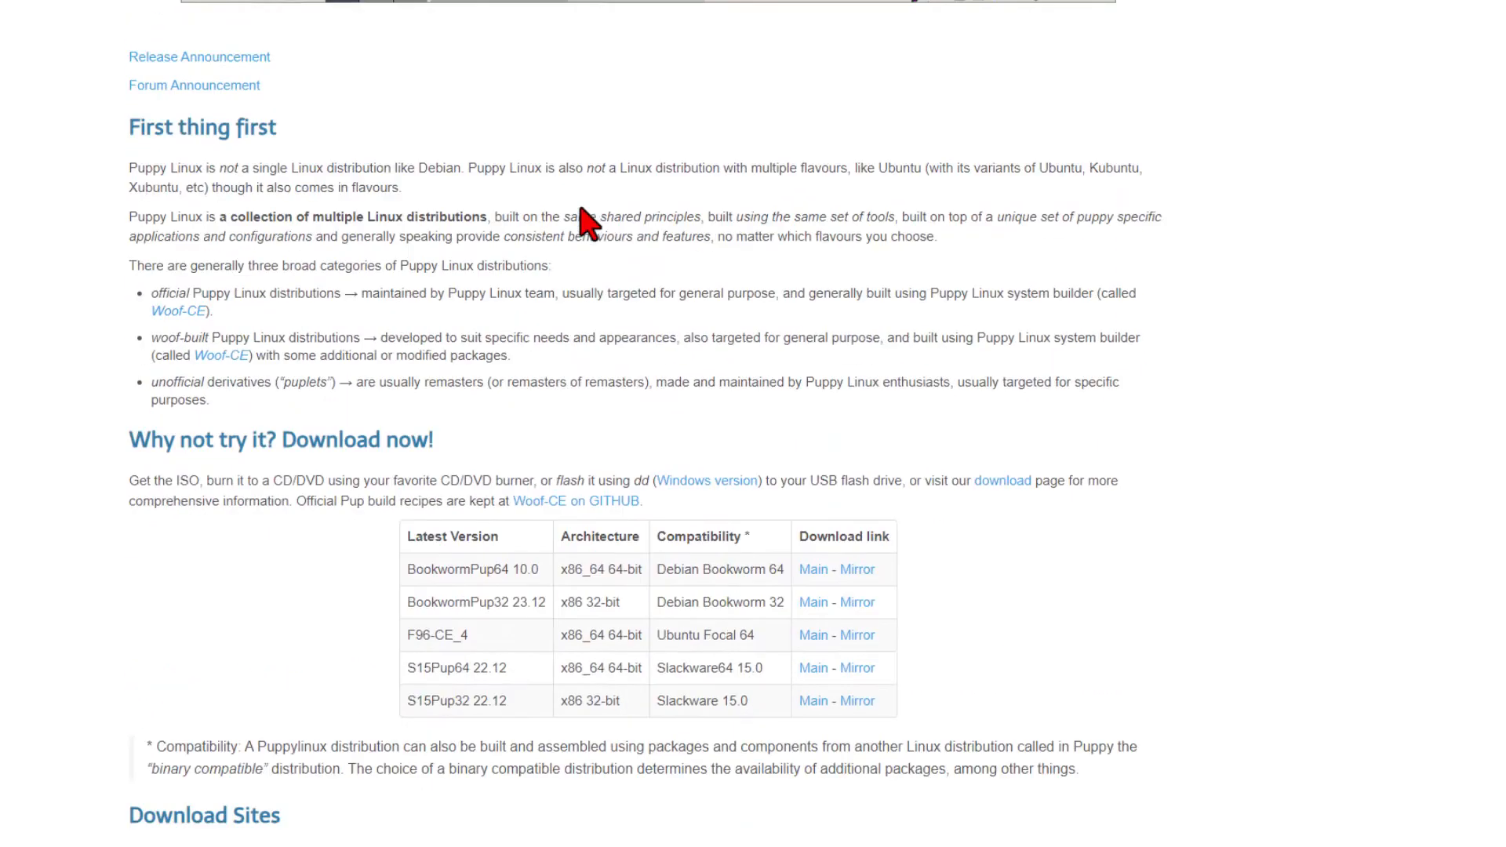
scroll(down, 3)
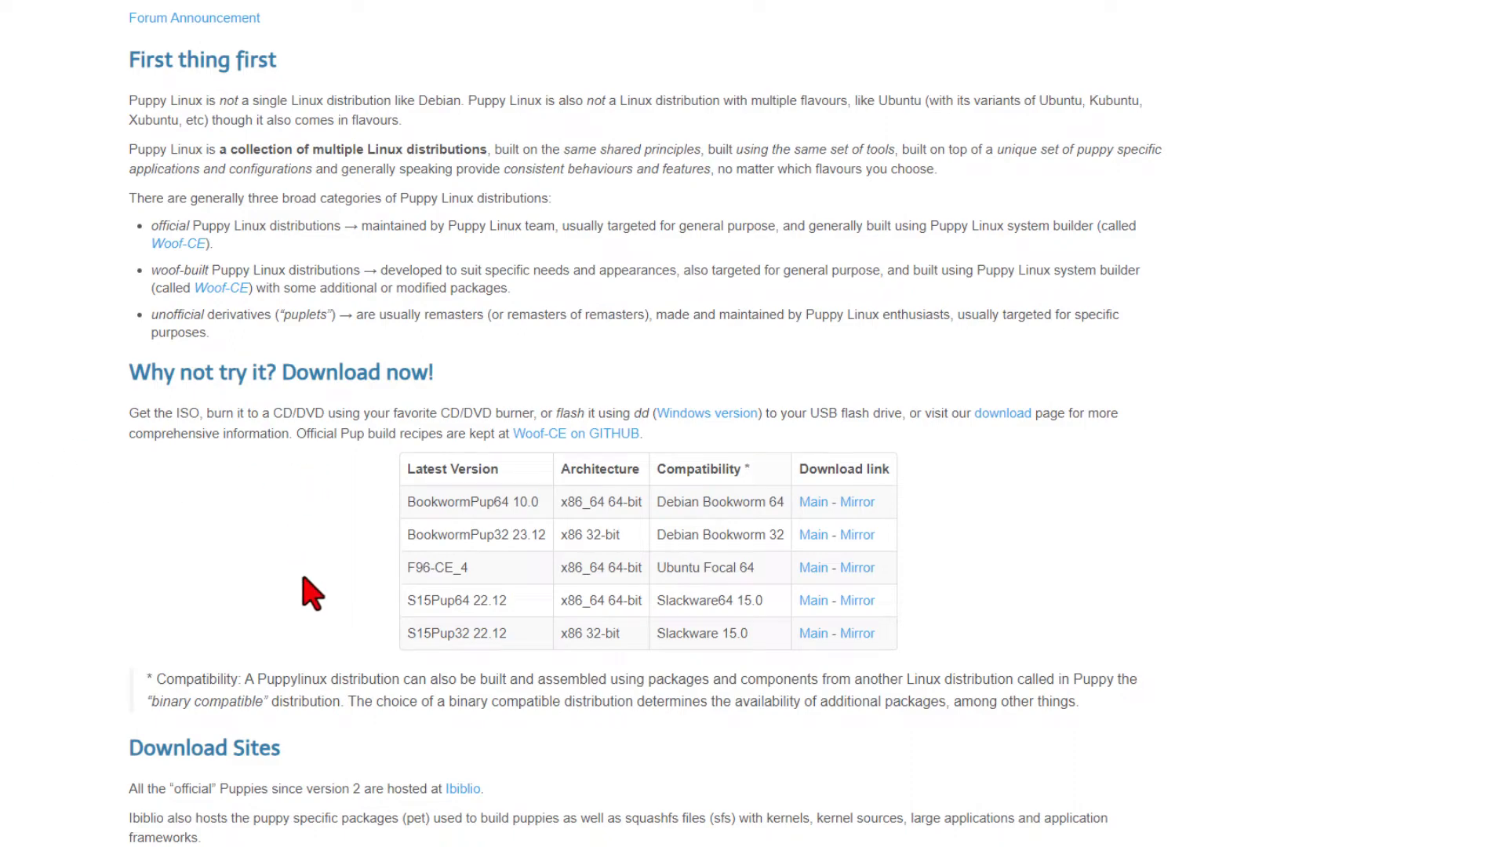
scroll(down, 3)
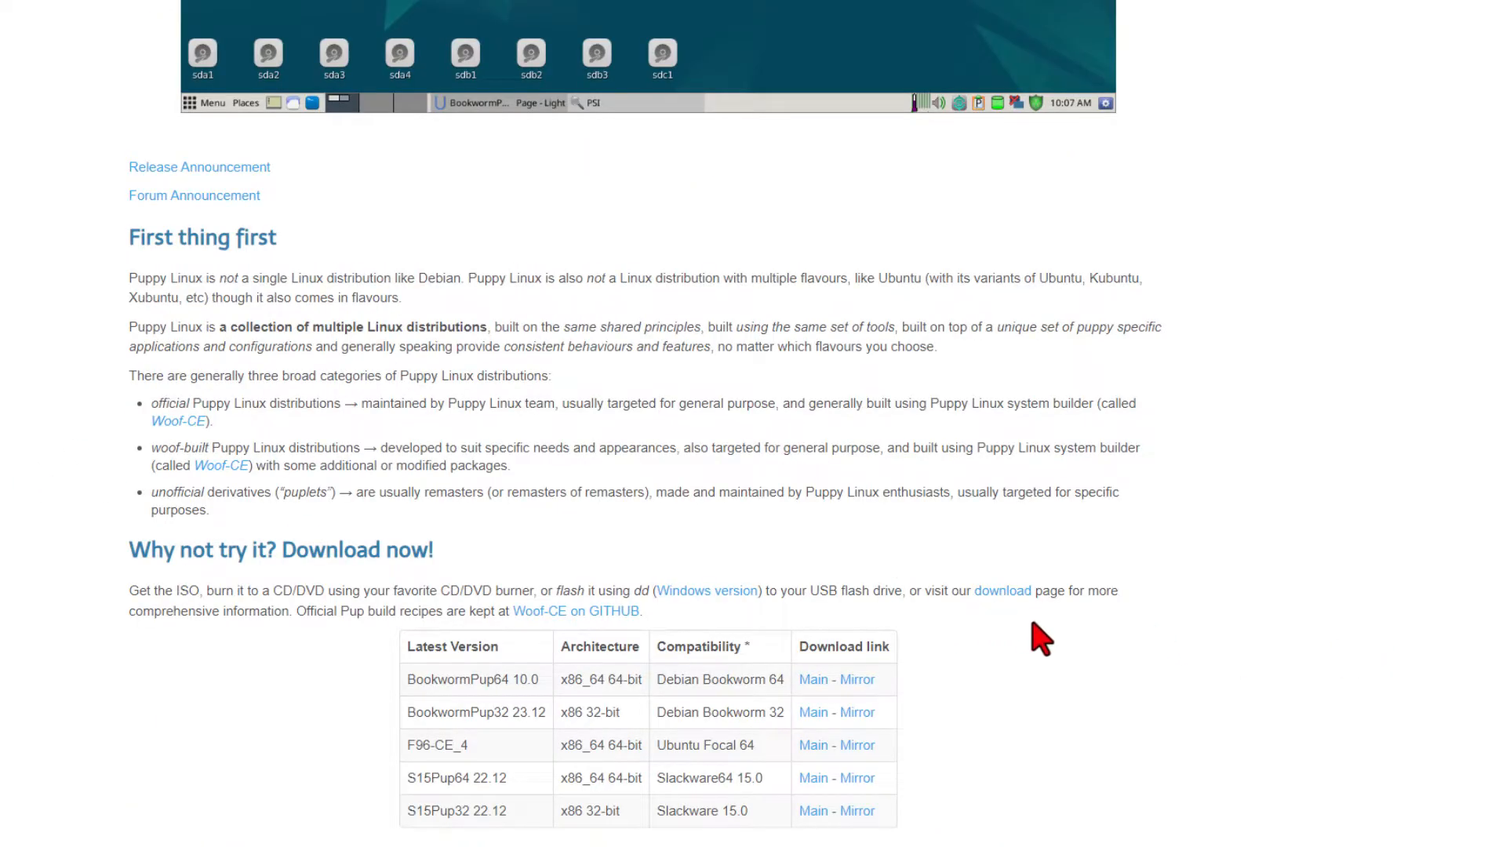
scroll(down, 3)
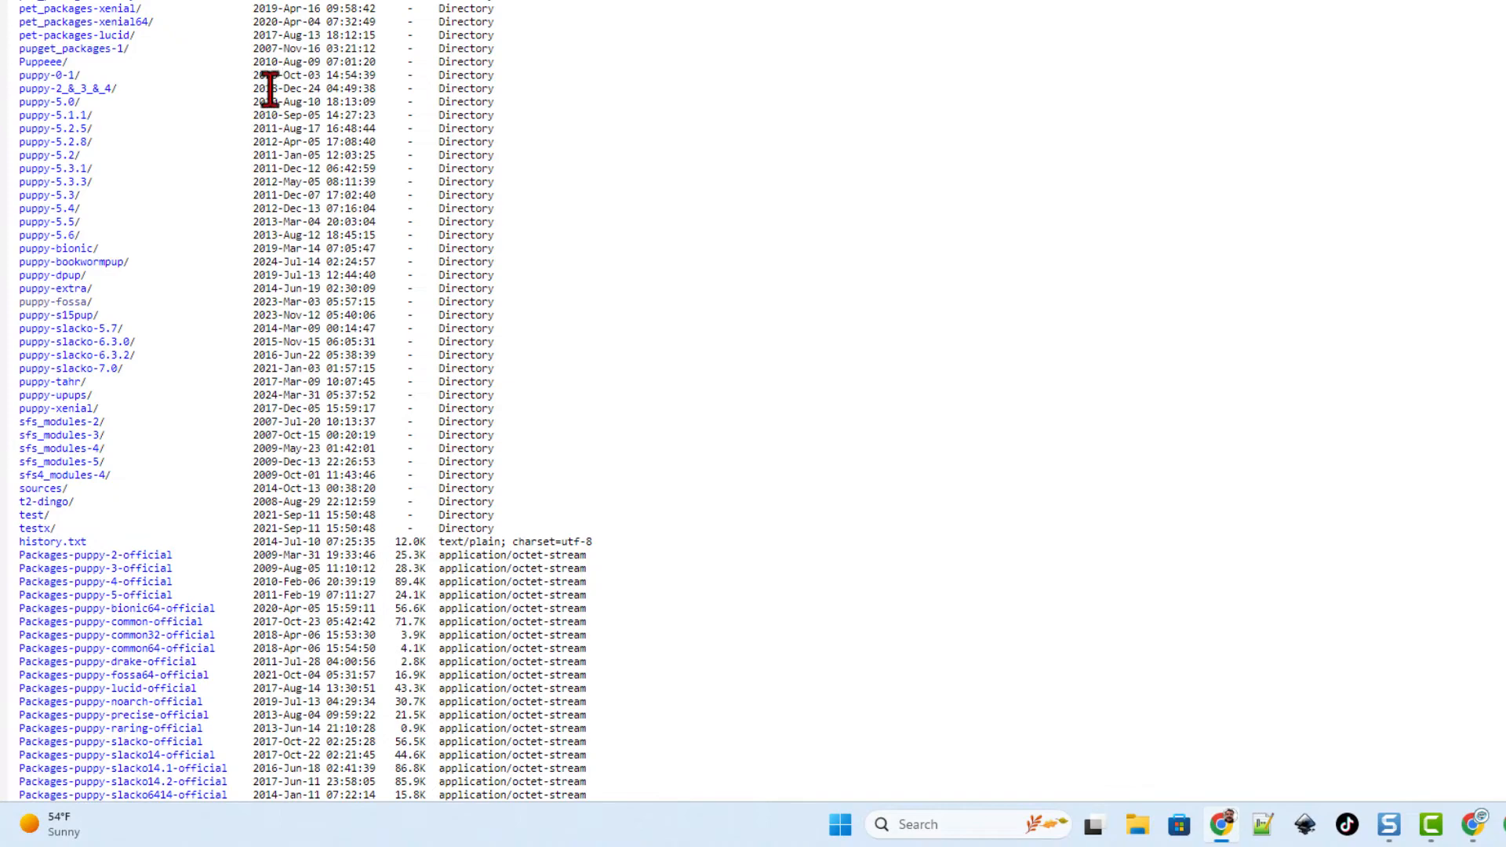
Open the puppy-fossa/ folder in the ibiblio directory listing.
scroll(down, 3)
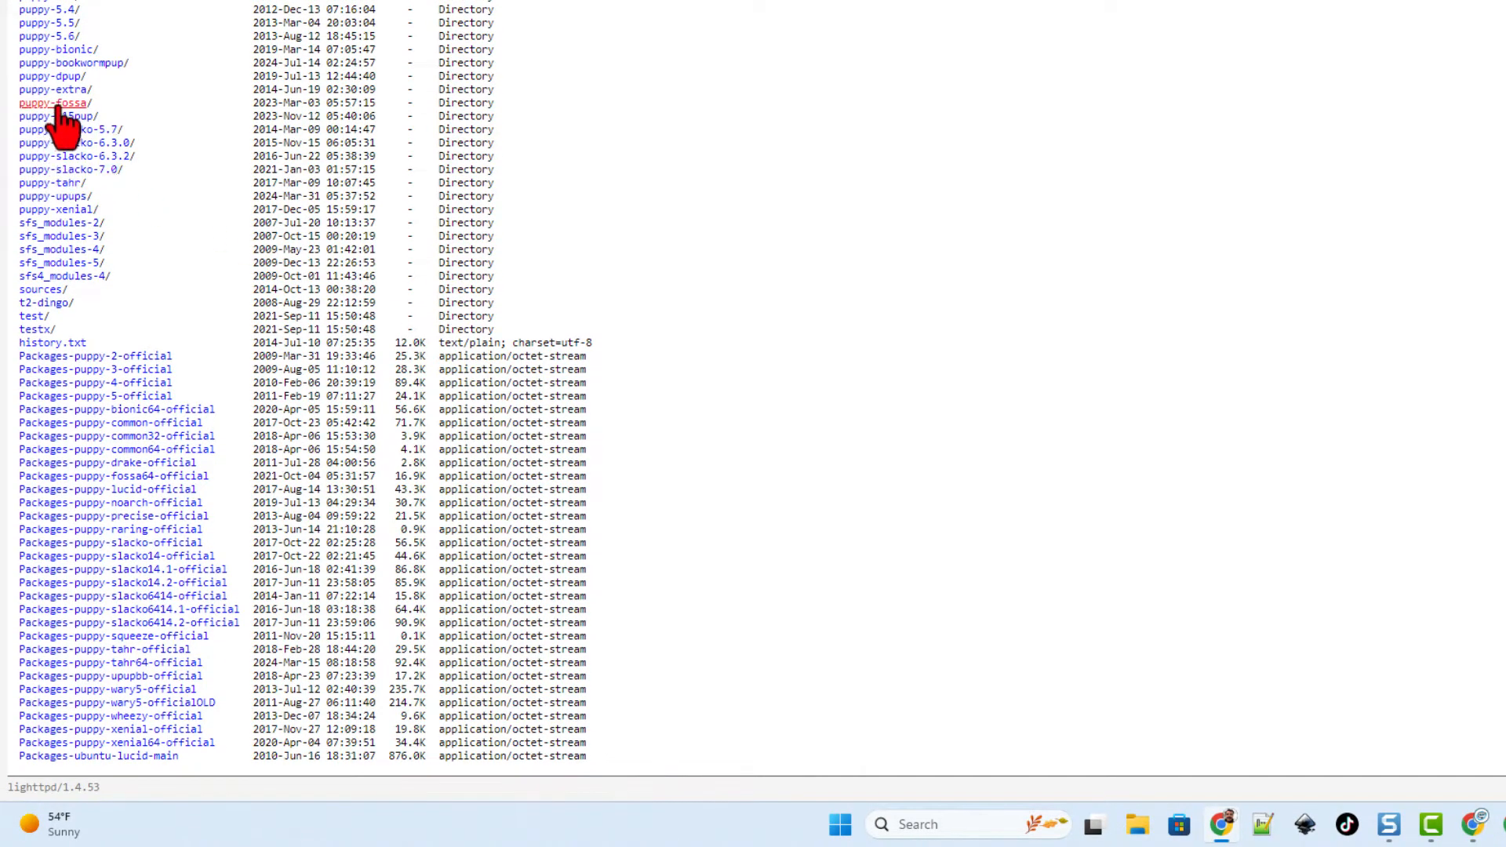
click(54, 103)
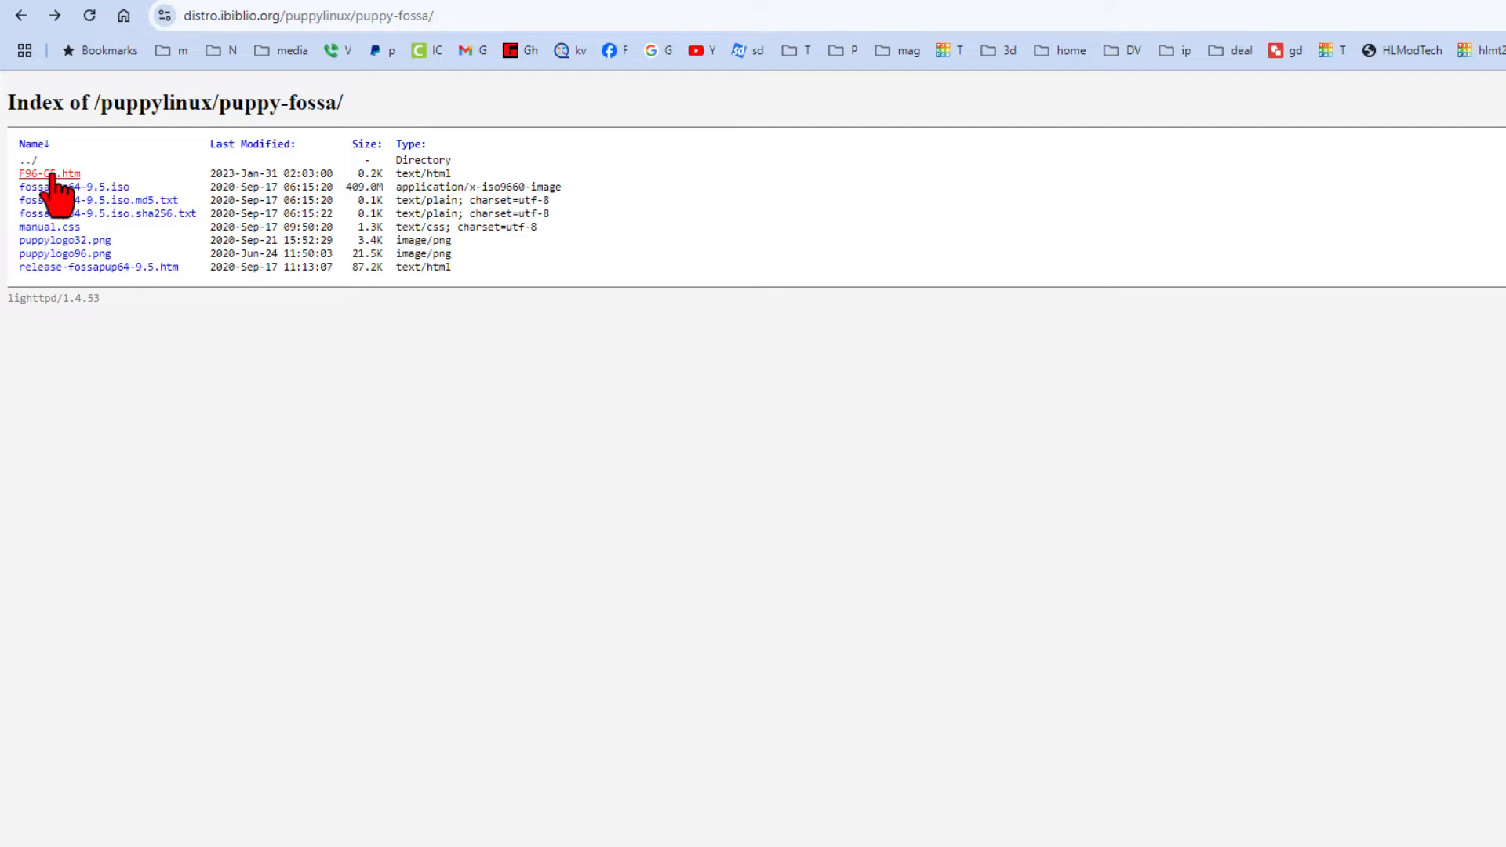
Go to the rockedge F96-CE index via F96-CE.htm and download F96-CE_4.iso.
click(47, 175)
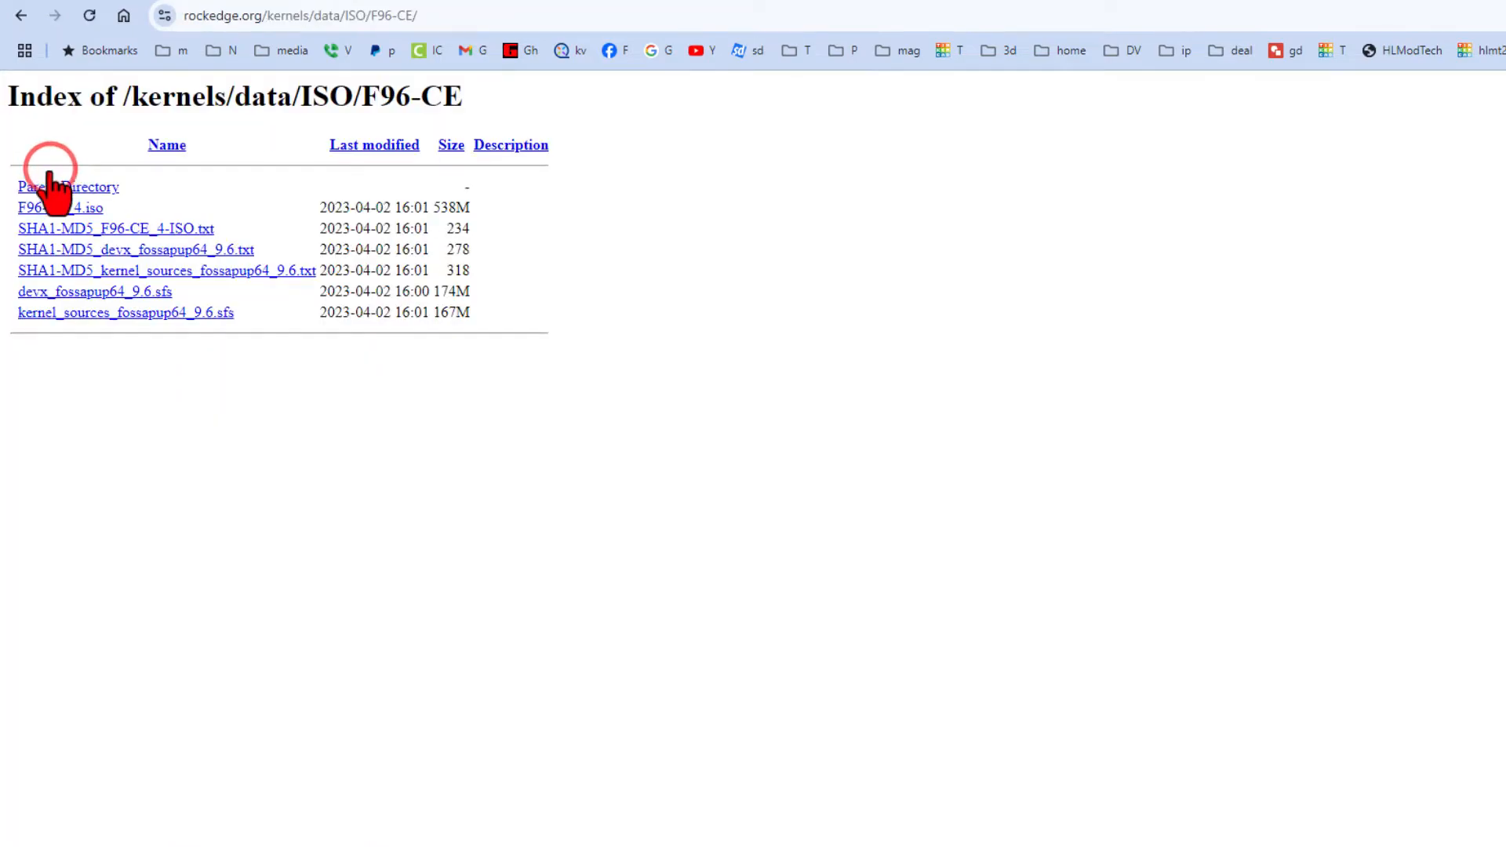
mouse_move(60, 210)
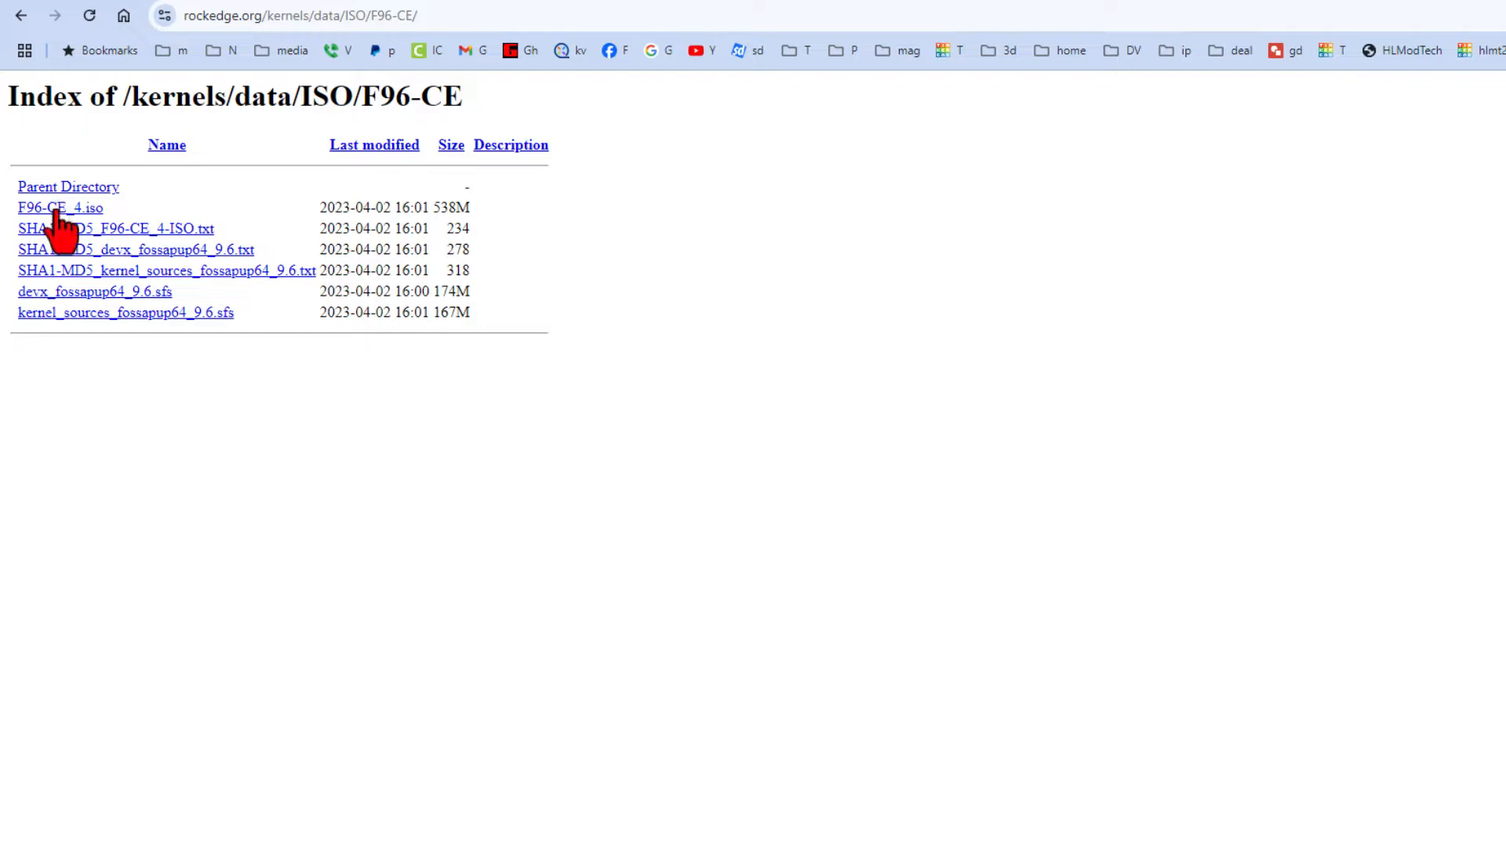
click(59, 207)
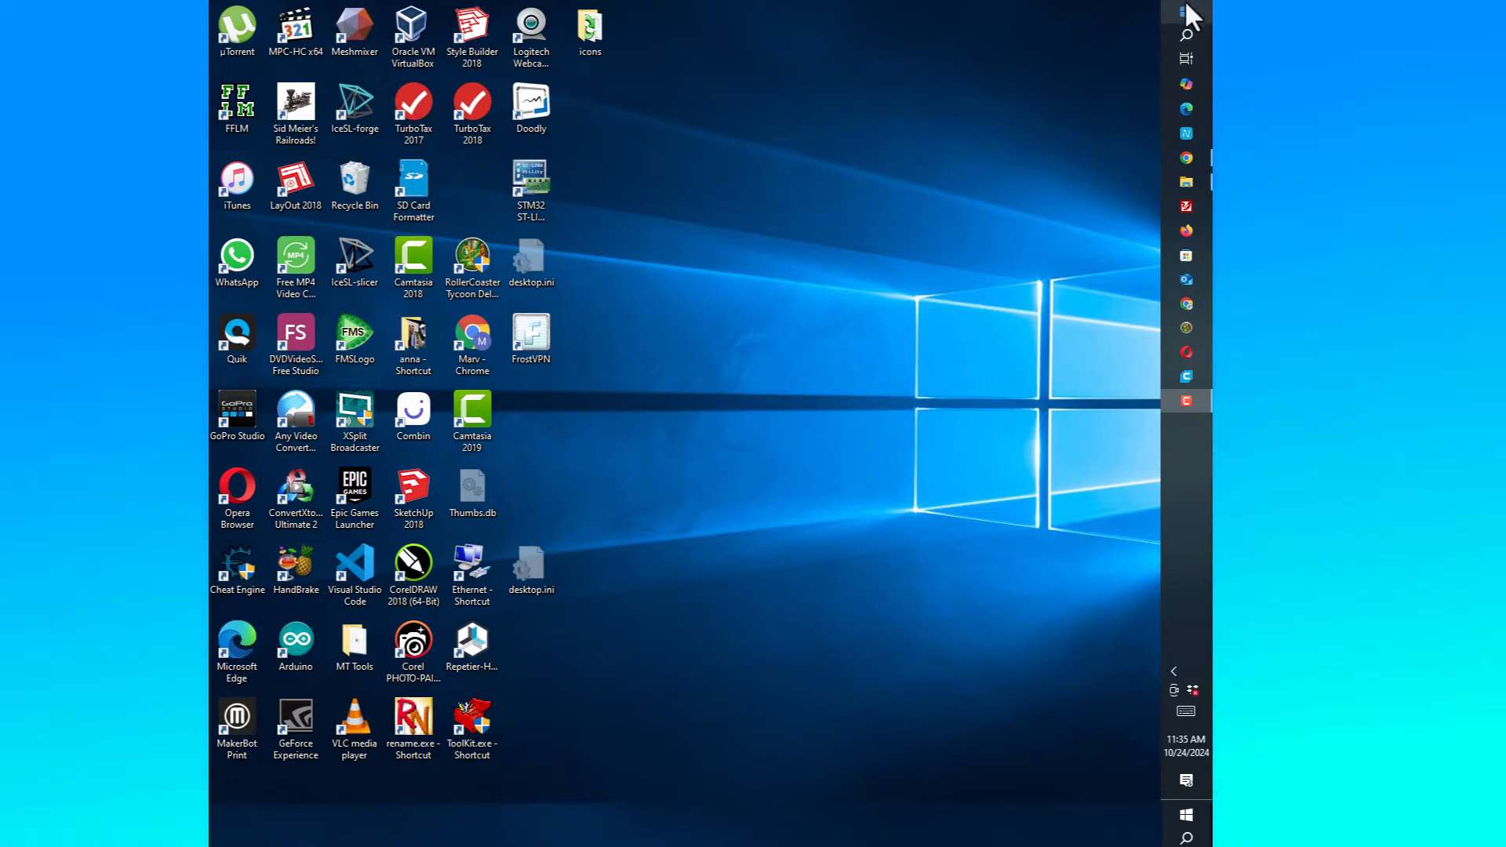
Launch ImgBurn from its tile in the Start Menu.
click(1185, 837)
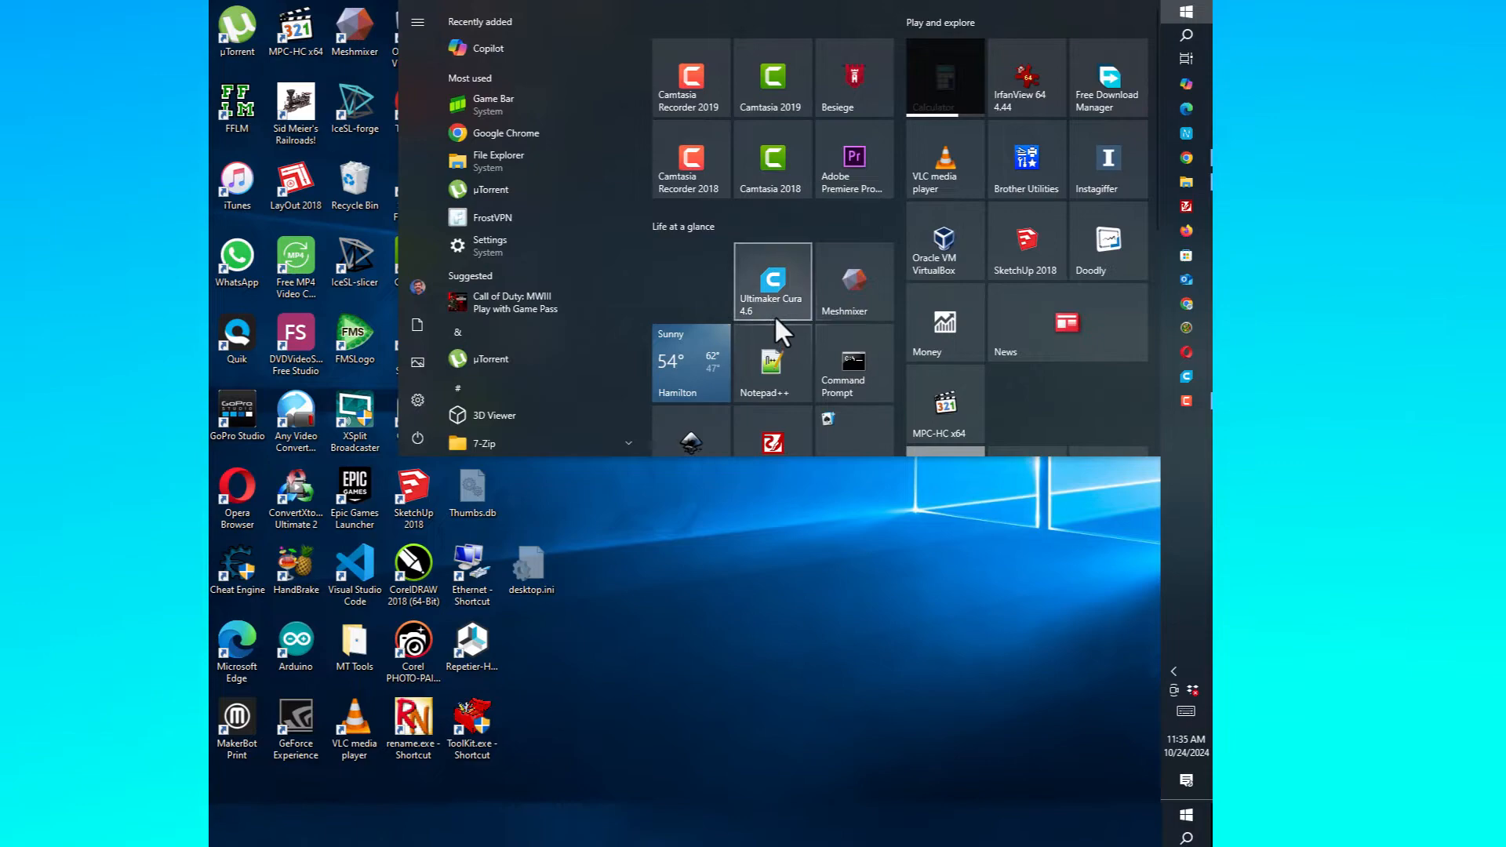
scroll(down, 3)
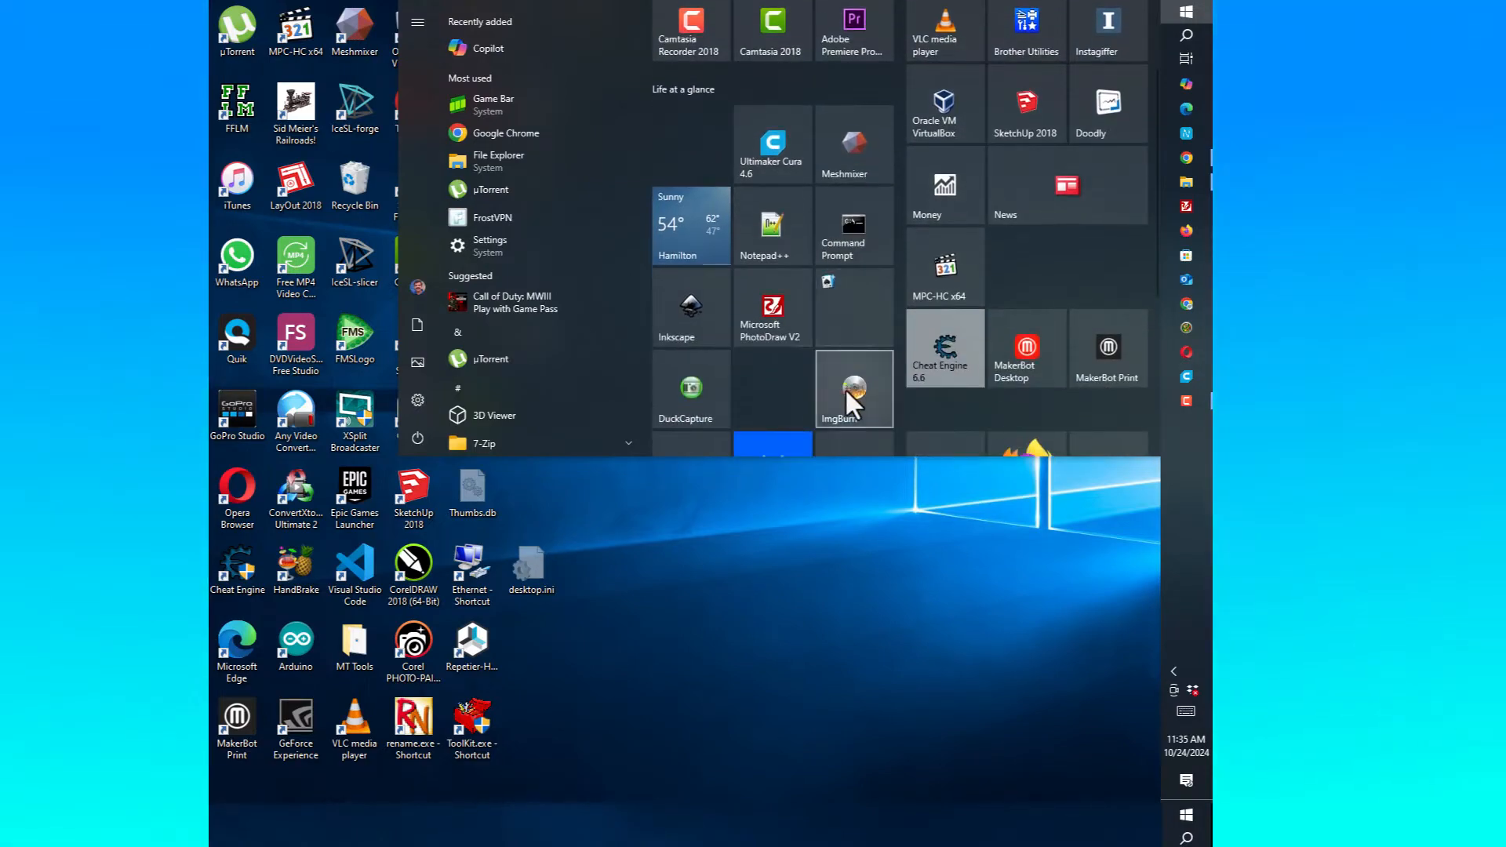
click(852, 389)
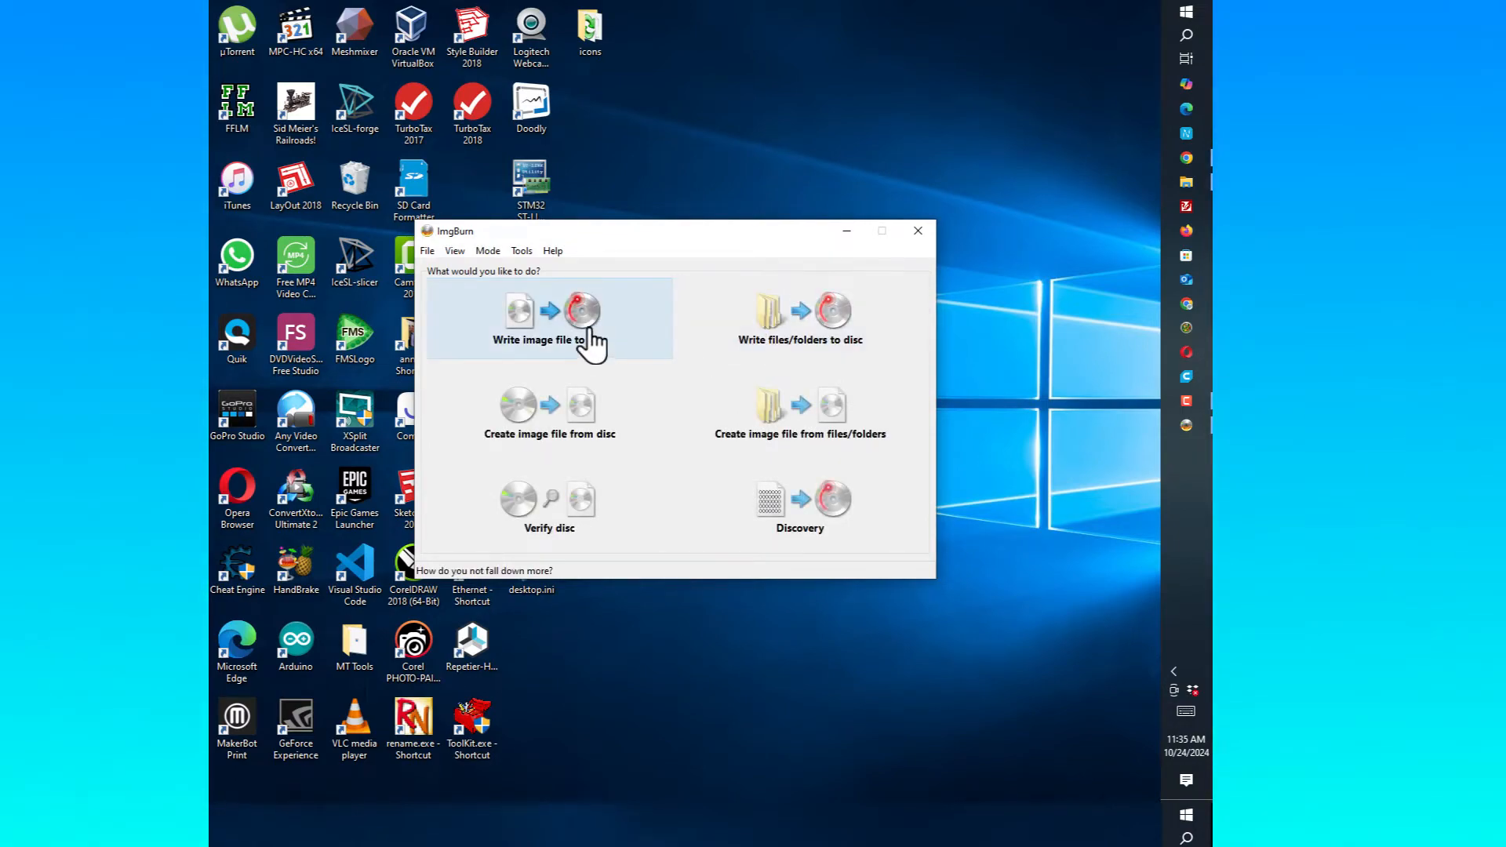
Choose 'Write image file to disc' and load F96-CE_4.iso as the source image.
click(538, 317)
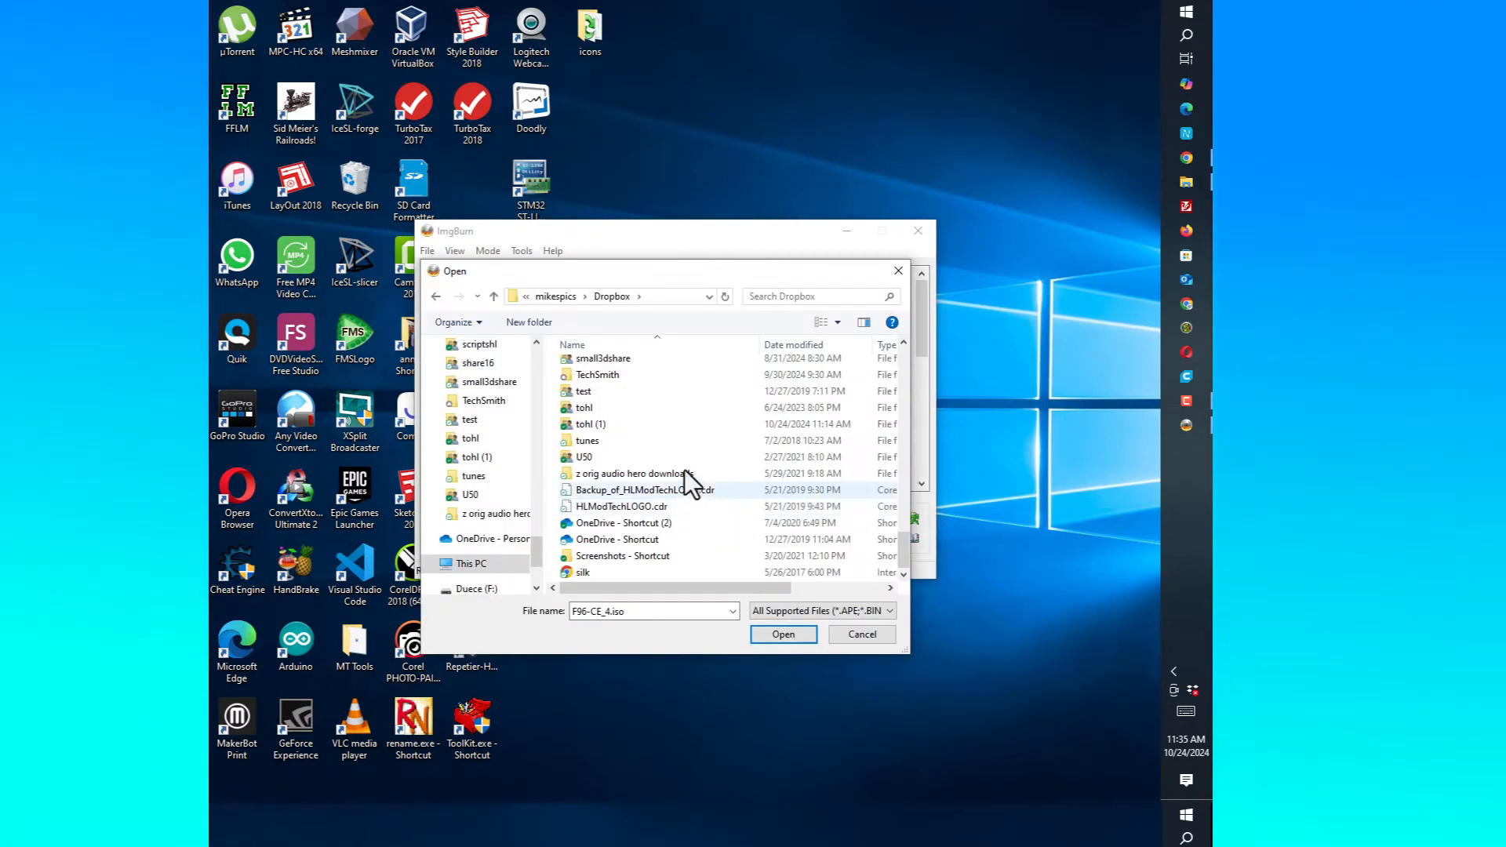
click(817, 296)
text(f96)
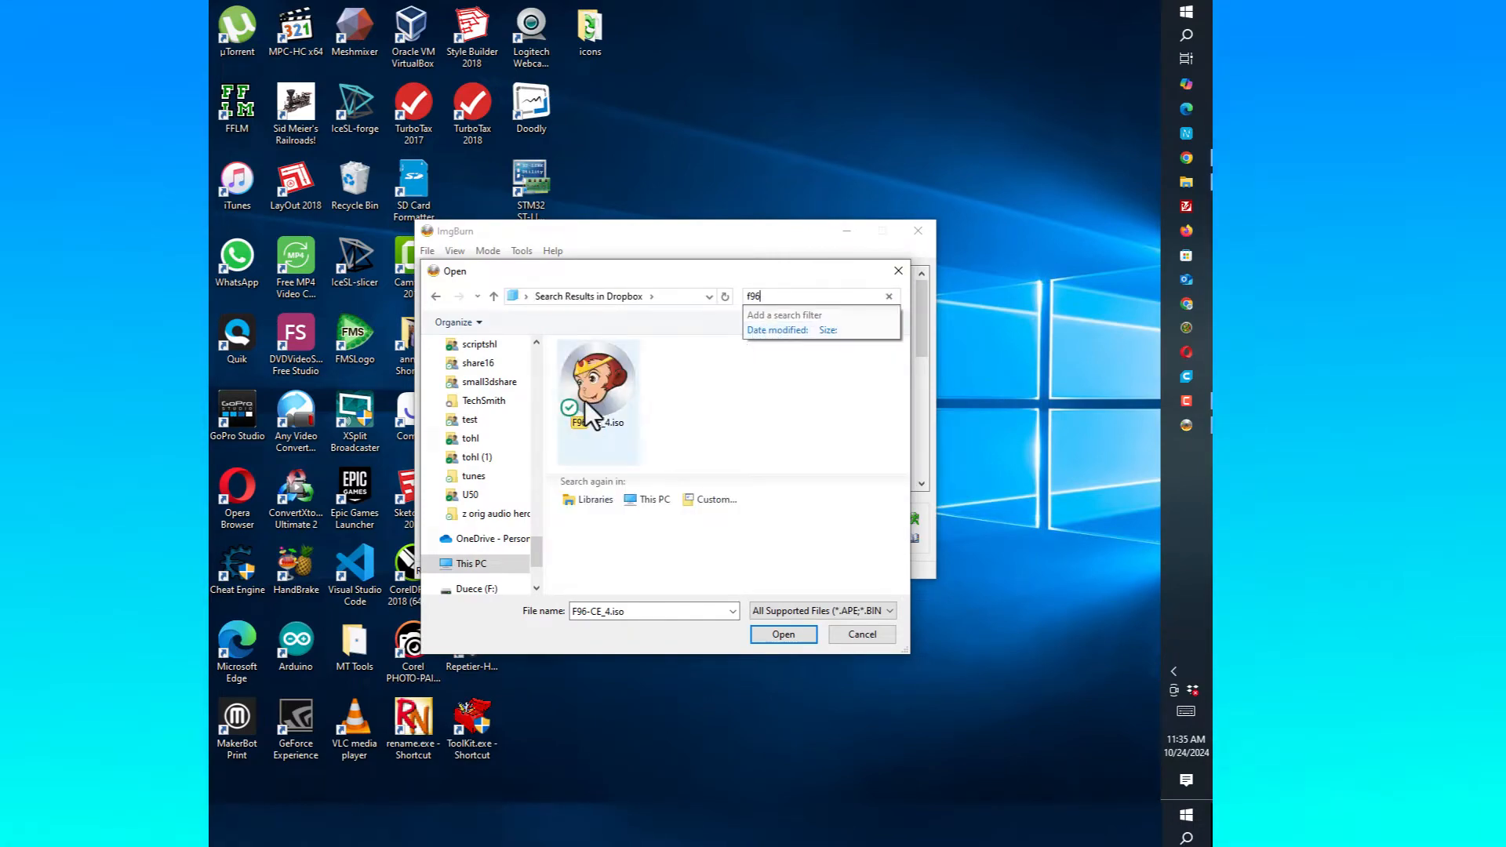
click(783, 634)
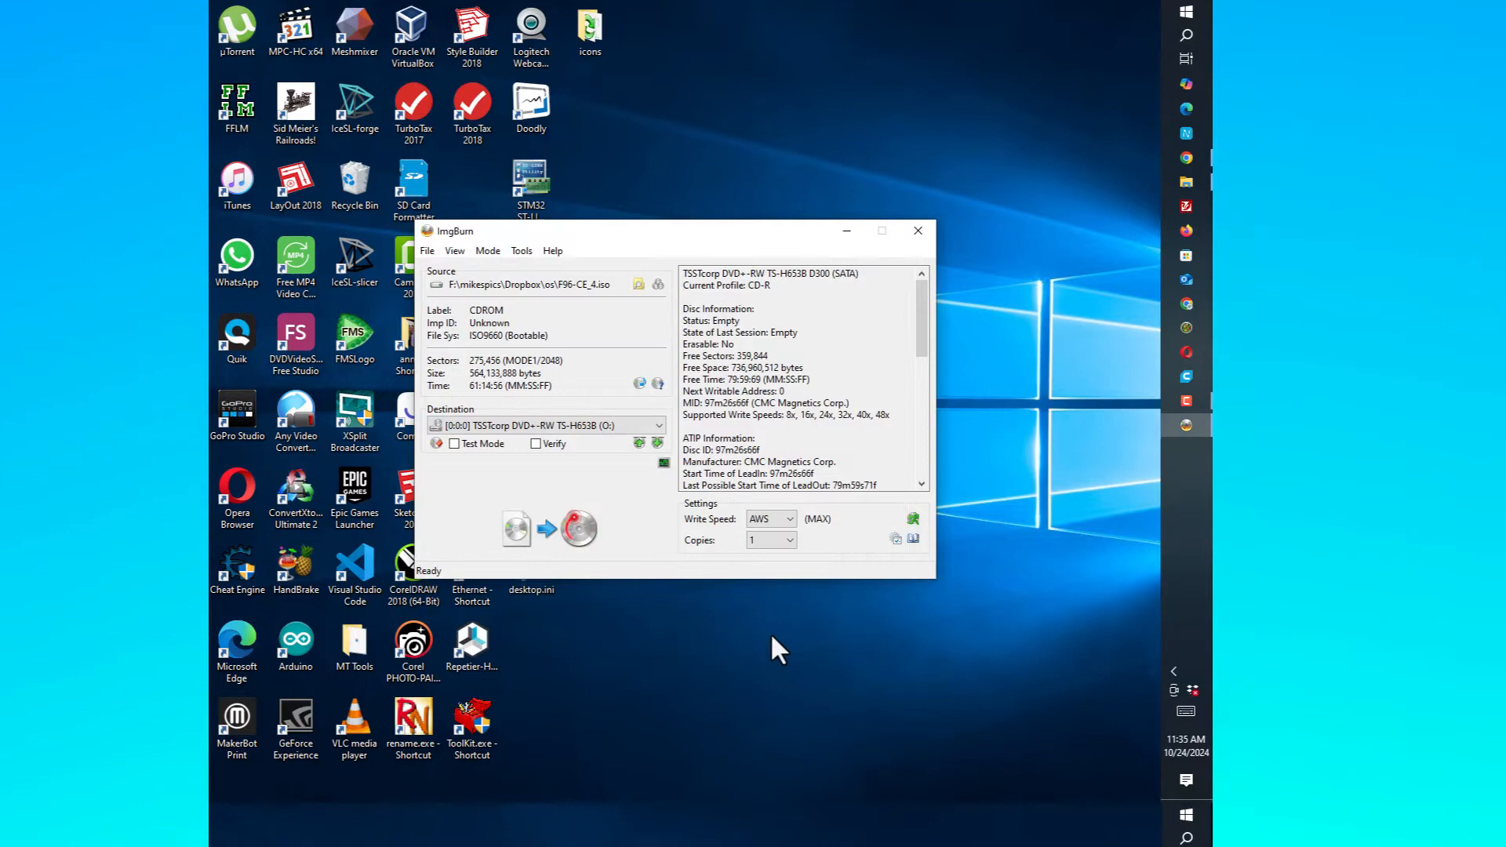
mouse_move(576, 528)
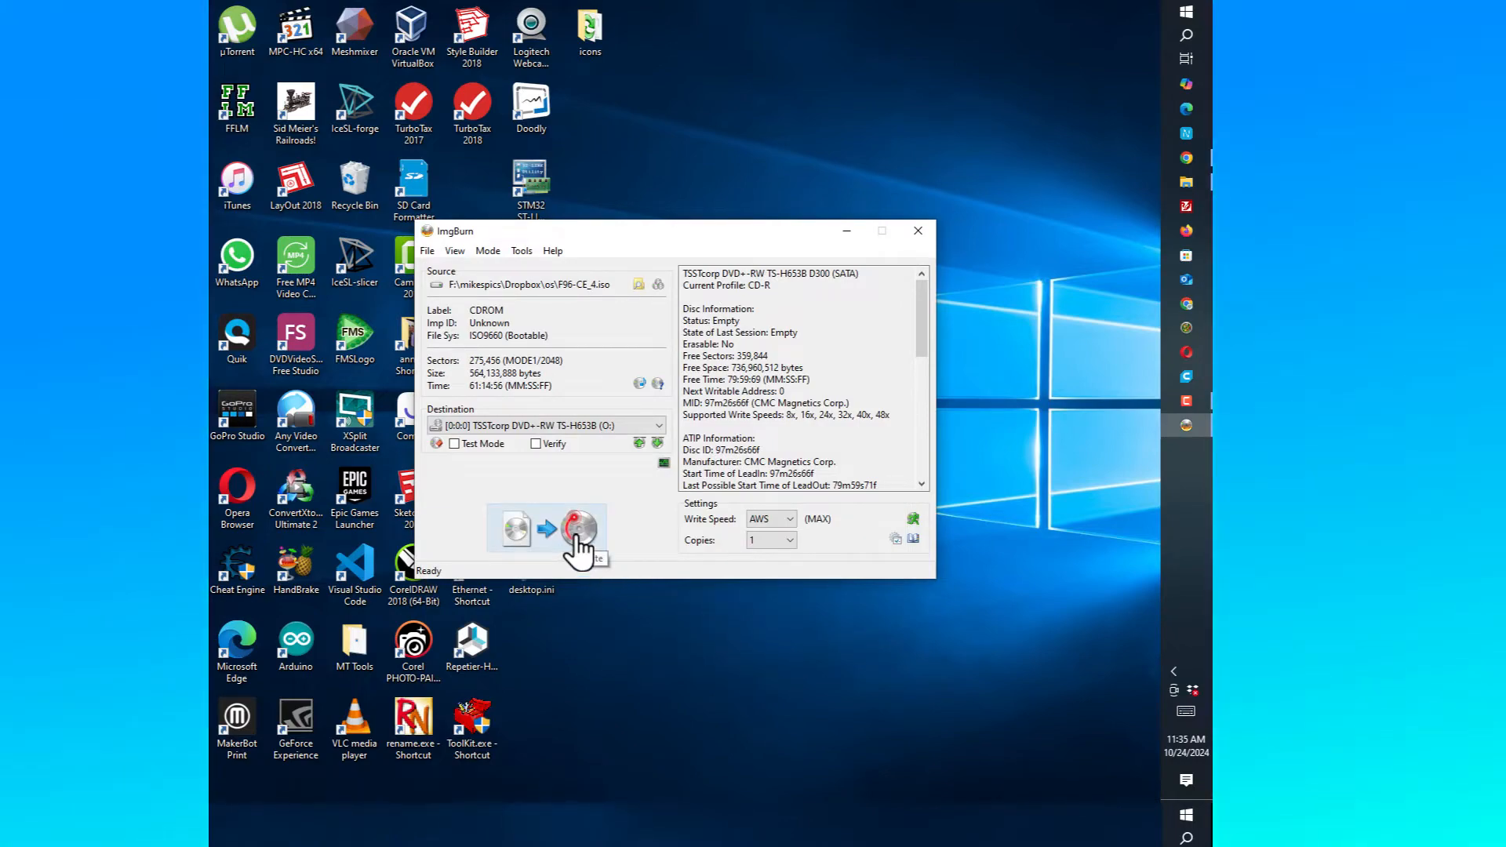
Press Write to begin burning F96-CE_4.iso to the CD.
click(577, 528)
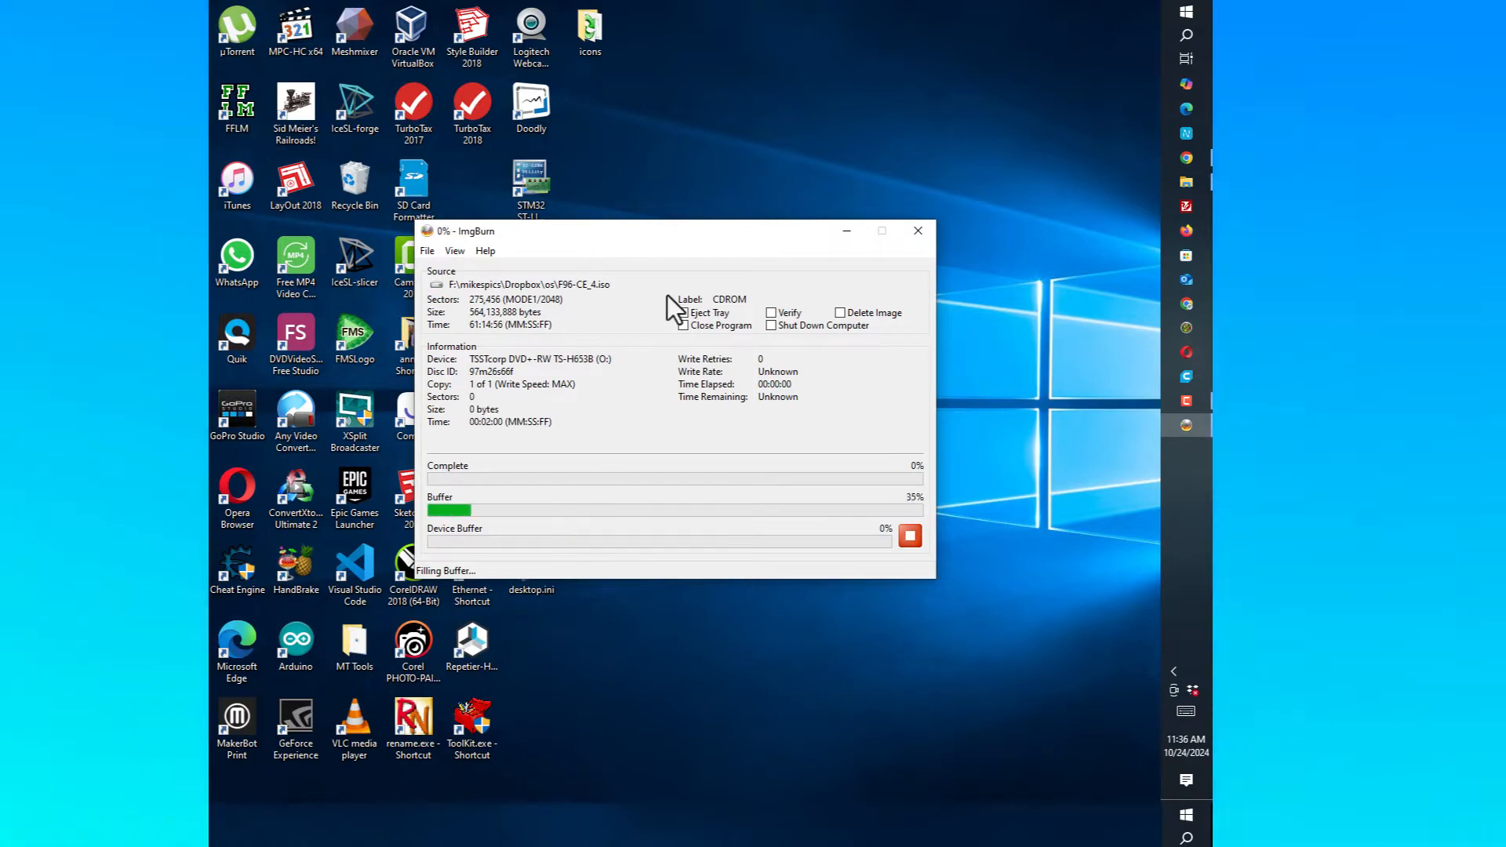